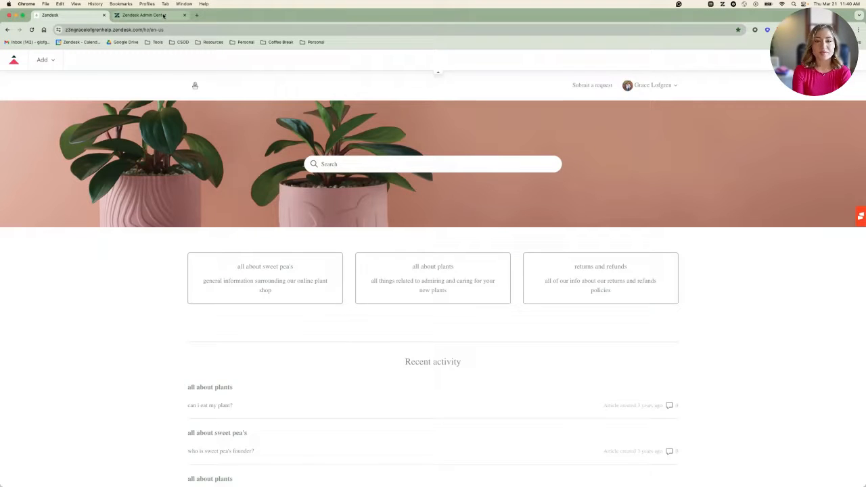
mouse_move(142, 15)
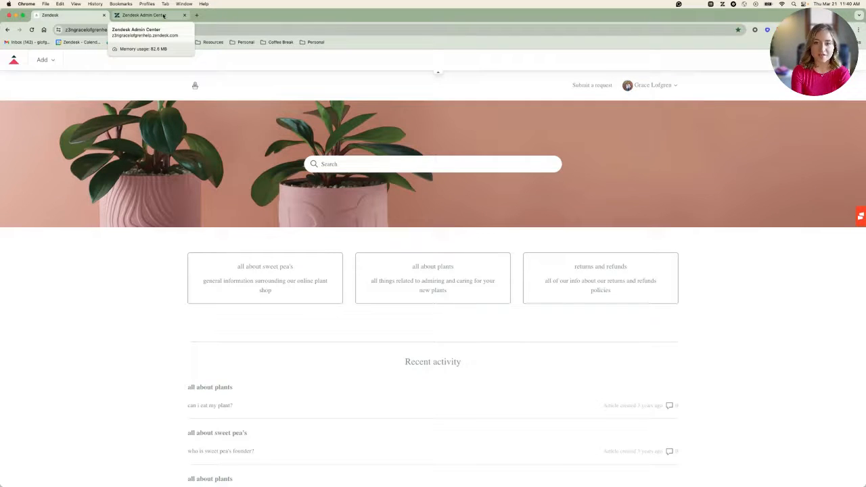
- Switch to Admin Center and open the Macros page under Workspaces
left_click(145, 15)
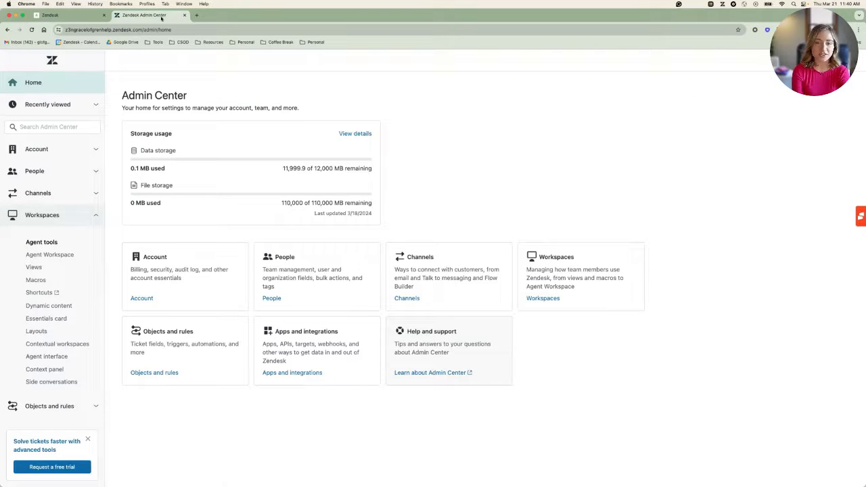
left_click(42, 214)
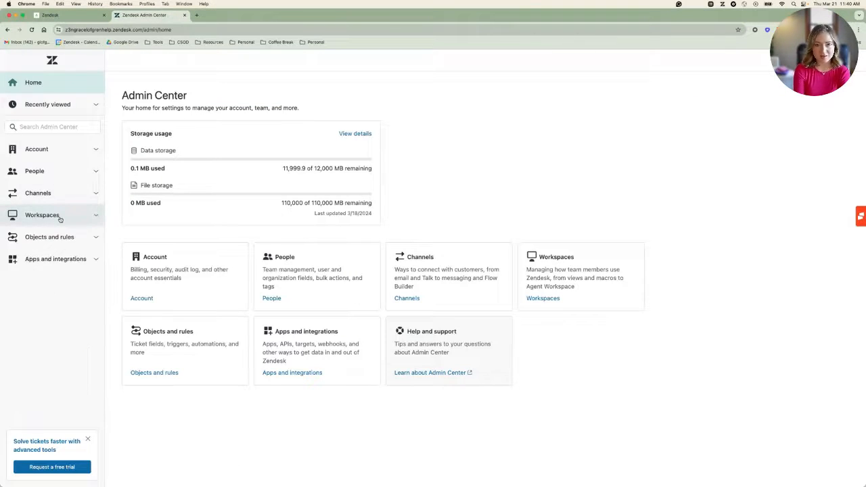
left_click(42, 215)
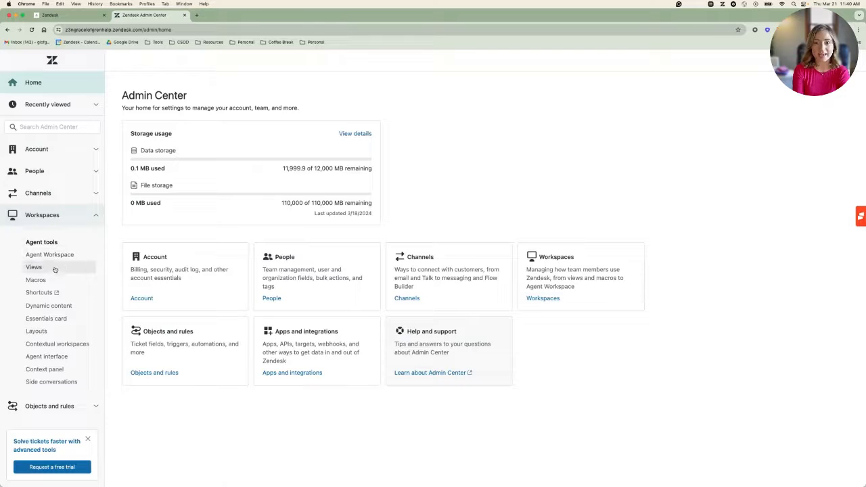
left_click(35, 280)
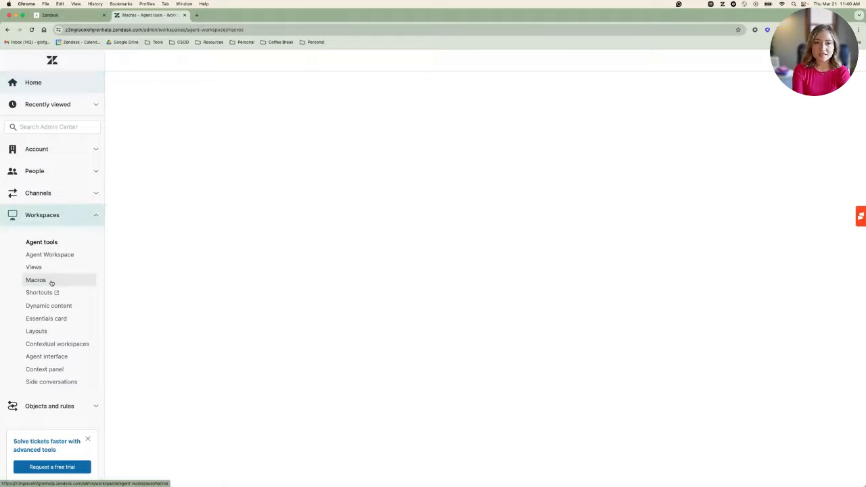
- Create a new macro and name it 'Plant Care::Eating my plant?'
left_click(36, 280)
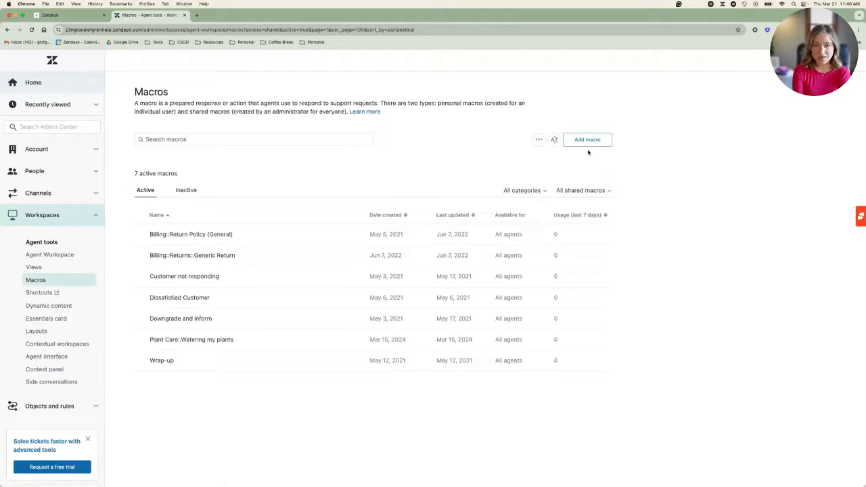
left_click(586, 140)
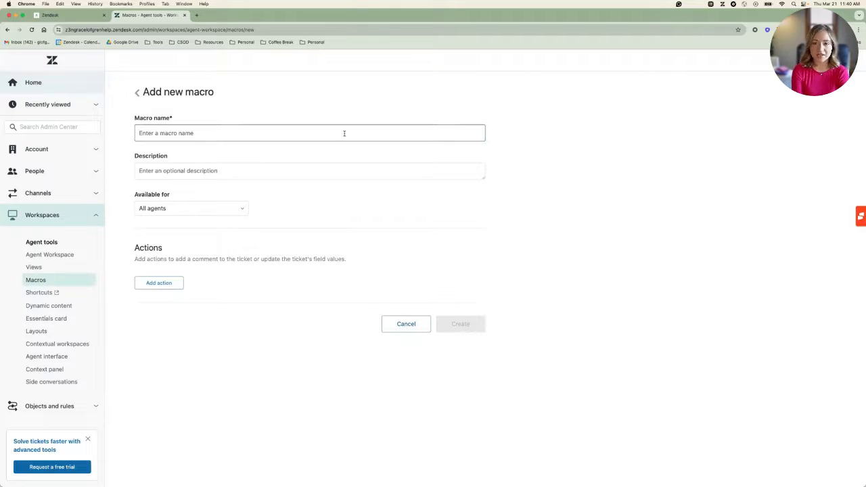
type("Plant")
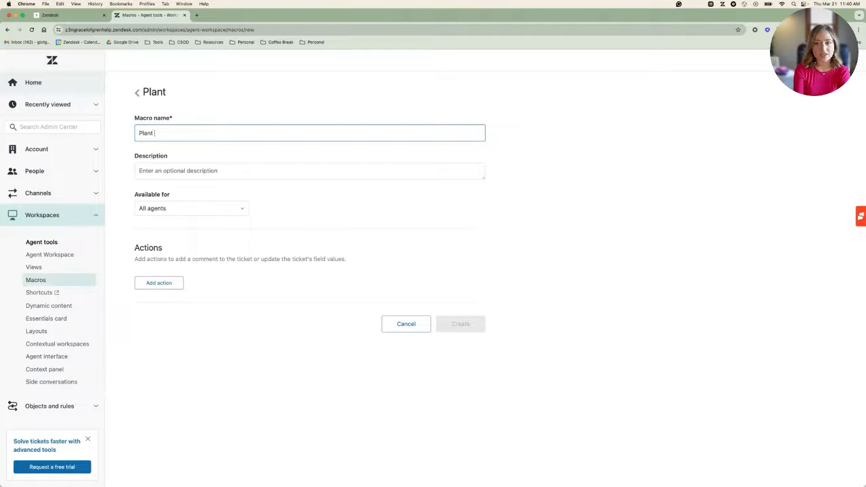
type("Care::")
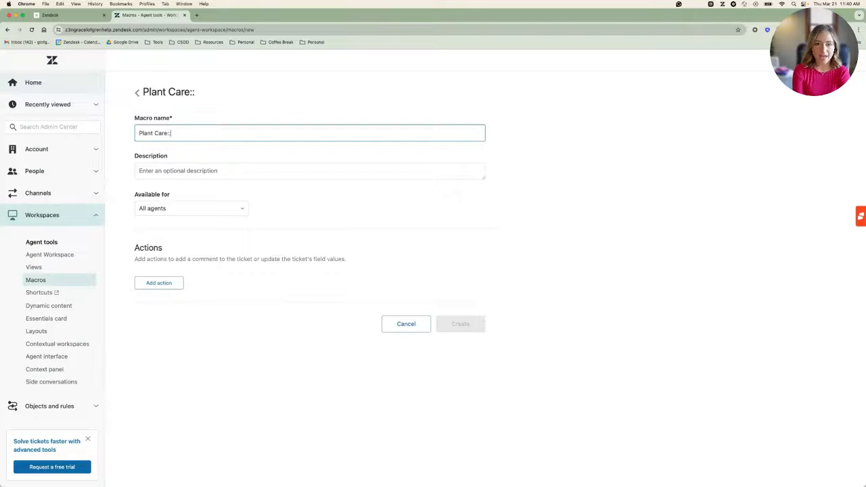
type("Eating my plan")
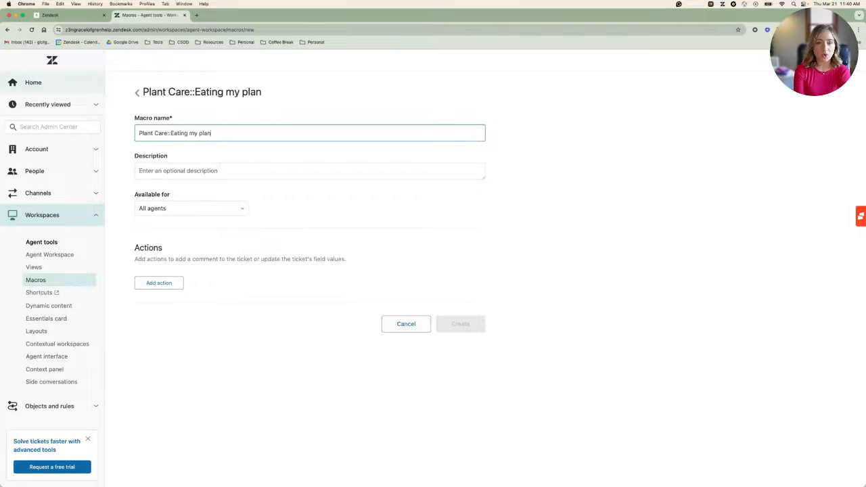
type("t?")
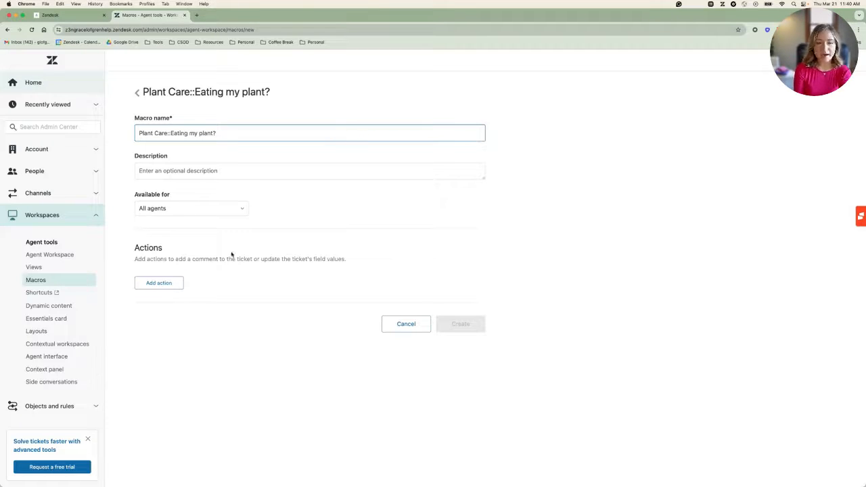
mouse_move(158, 283)
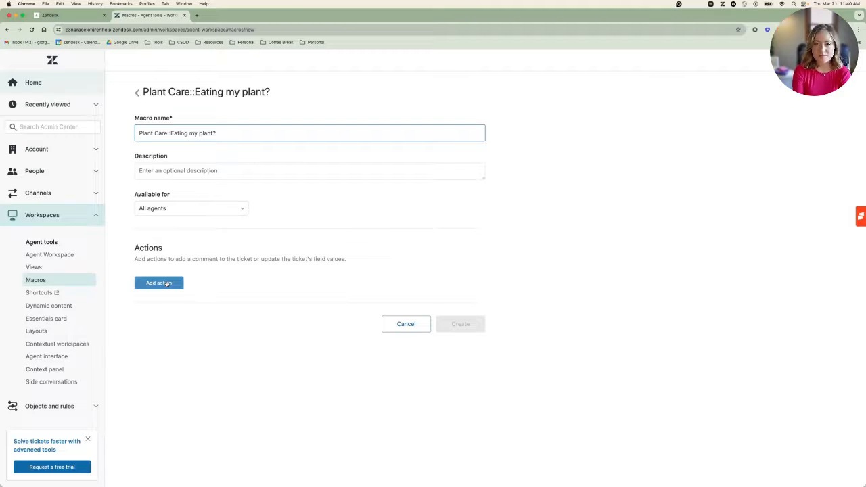
- Add a Comment/description action discouraging eating house plants and save the macro
left_click(158, 283)
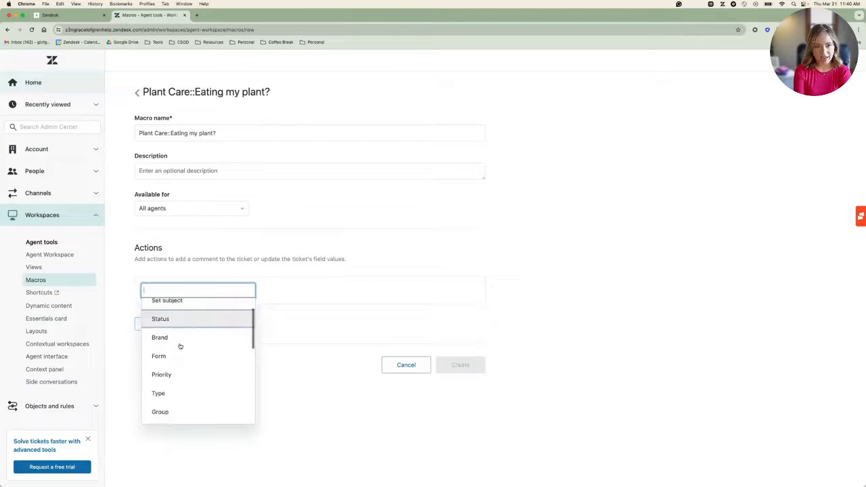
scroll("down", 3)
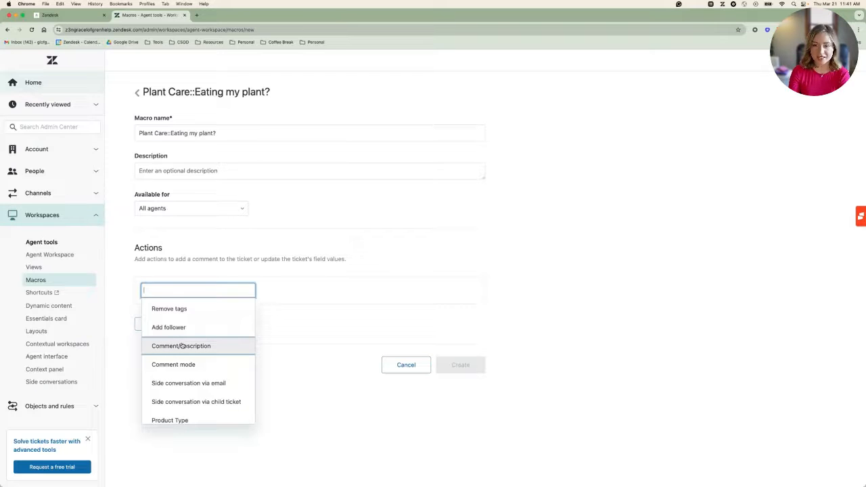
left_click(181, 346)
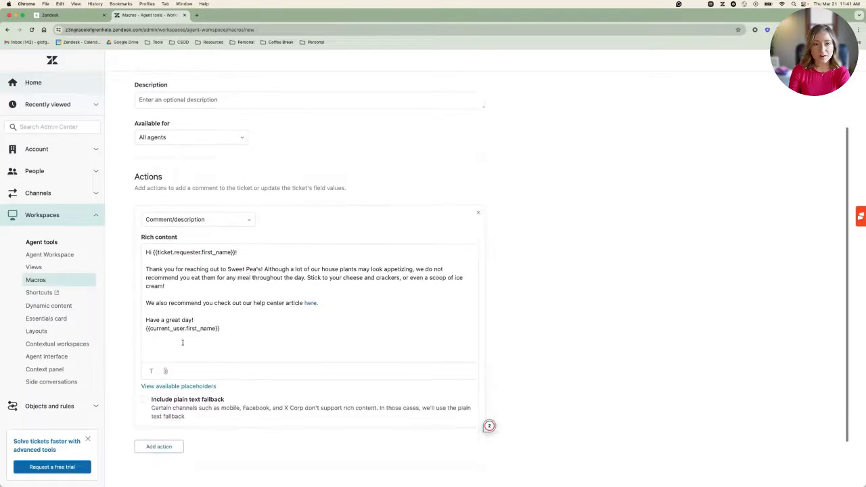
left_click(460, 447)
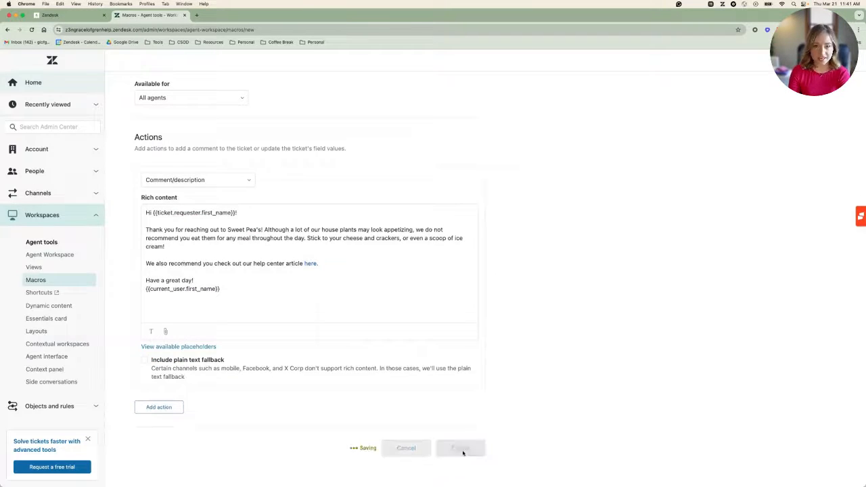
left_click(461, 449)
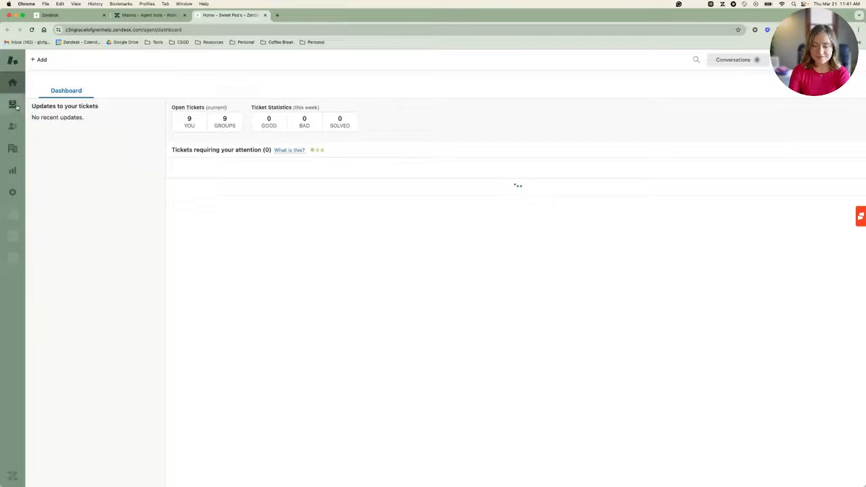
- Apply the Plant Care 'Eating my plant?' macro to ticket #27 as a public reply
left_click(12, 105)
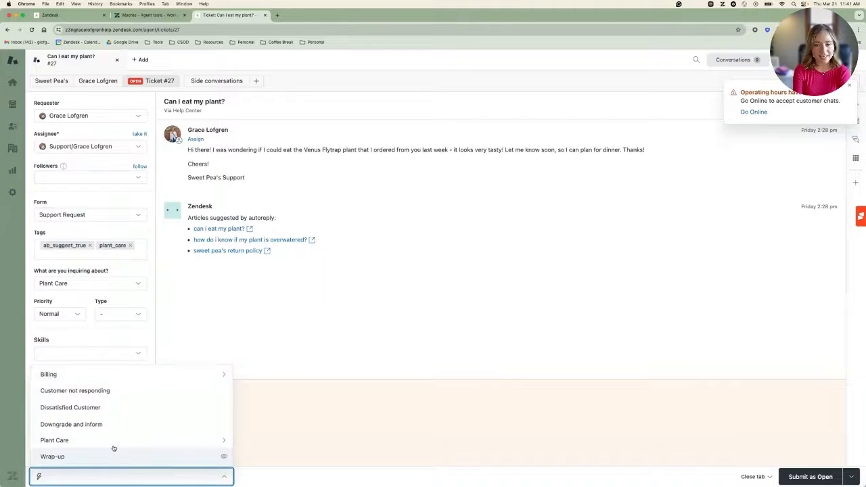
left_click(54, 440)
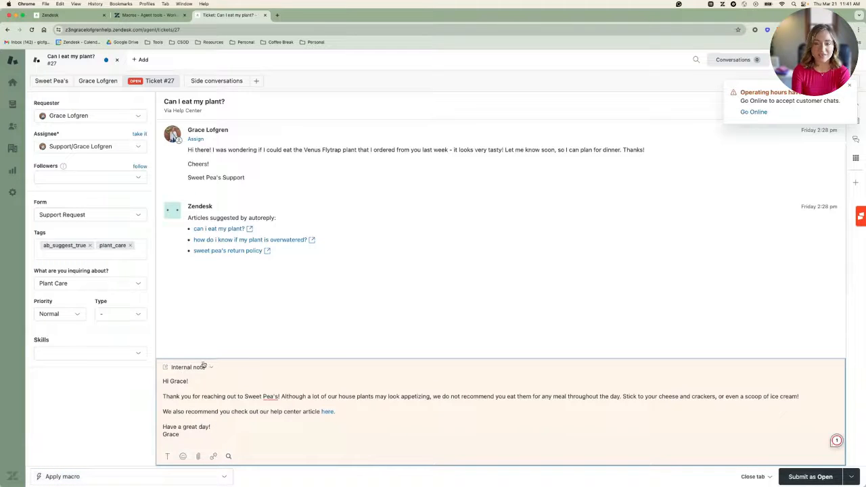
left_click(190, 367)
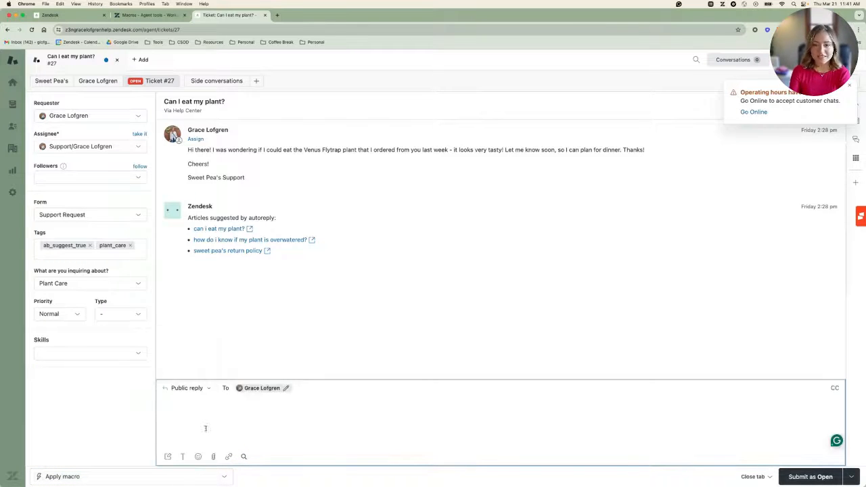